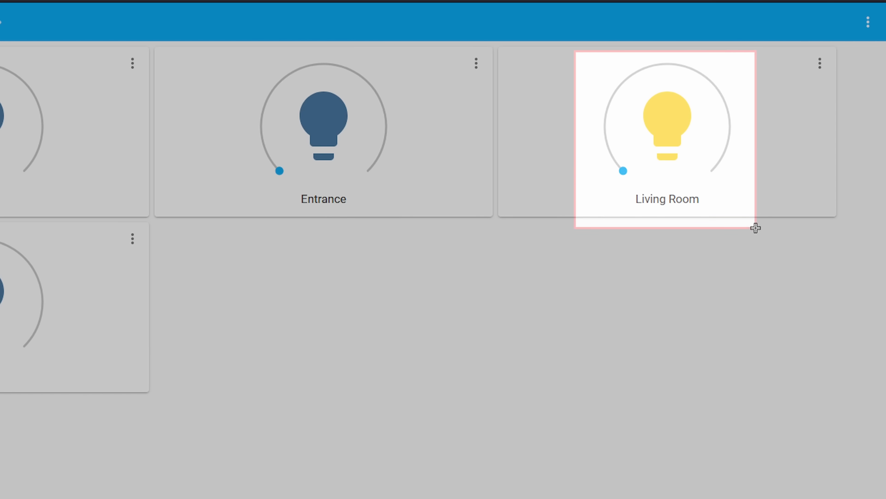
mouse_move(760, 210)
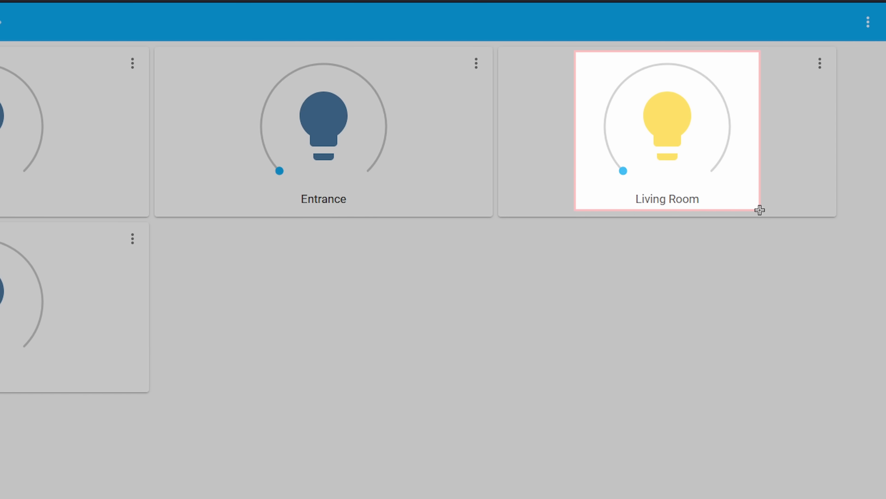
mouse_move(760, 216)
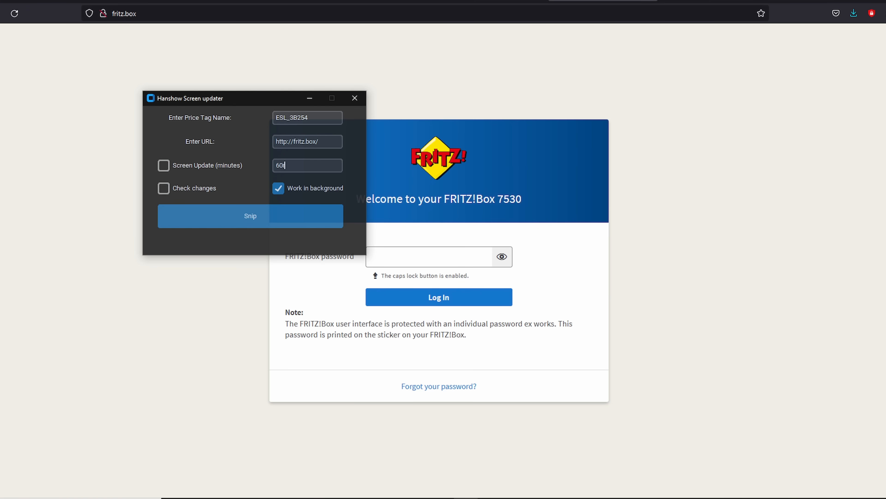
type("r")
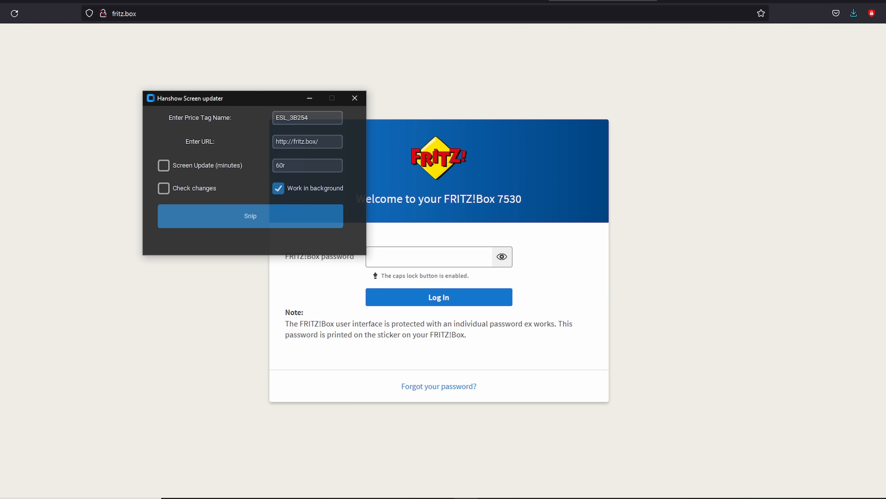
key("BackSpace")
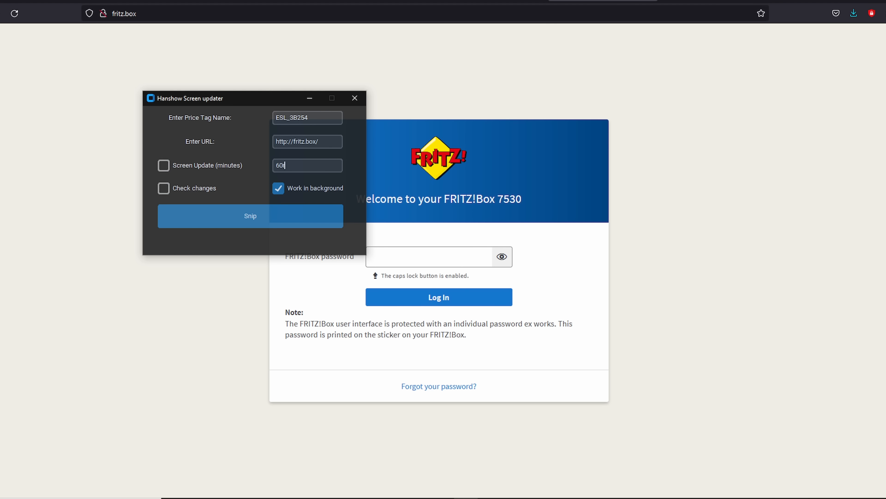
type("r")
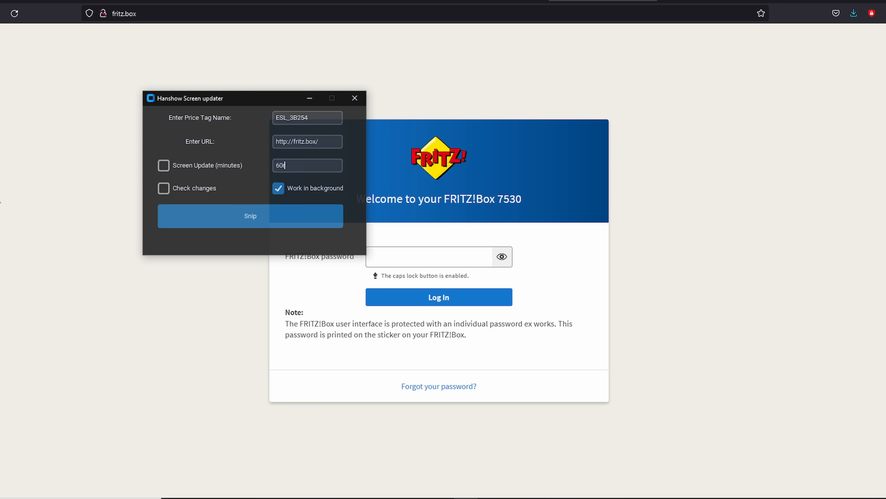
triple_click(307, 142)
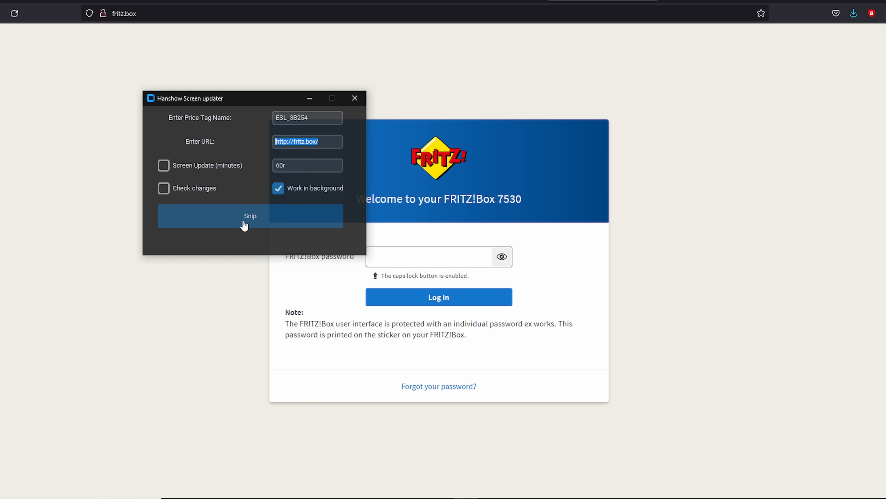
left_click(432, 263)
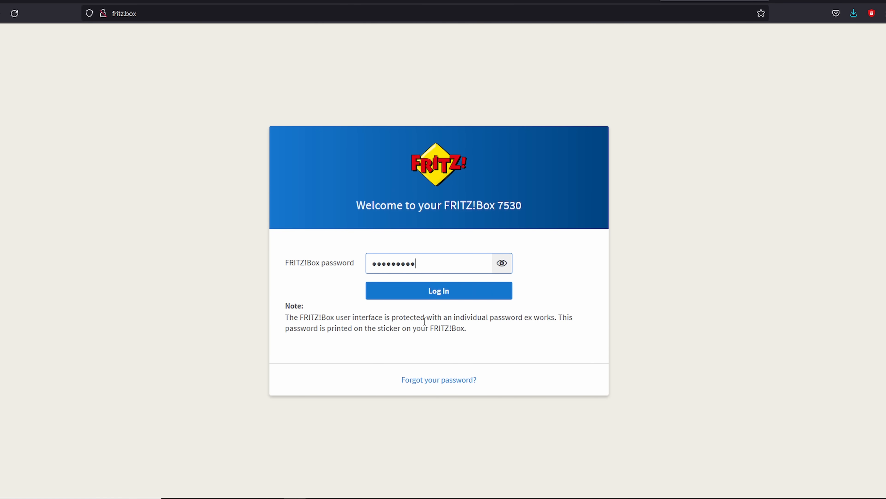
mouse_move(133, 285)
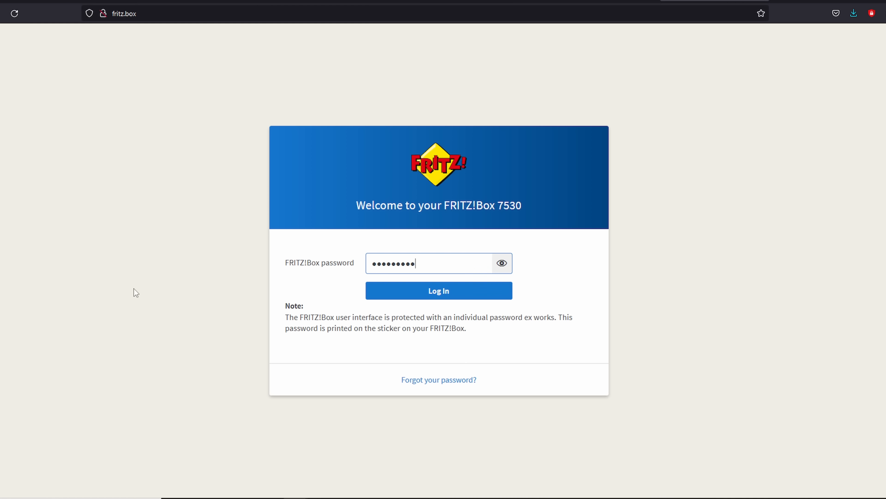
mouse_move(211, 183)
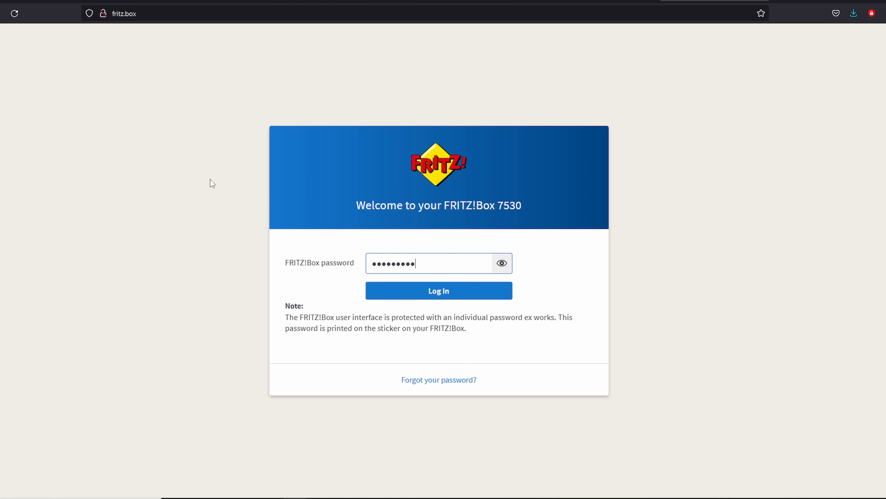
mouse_move(186, 217)
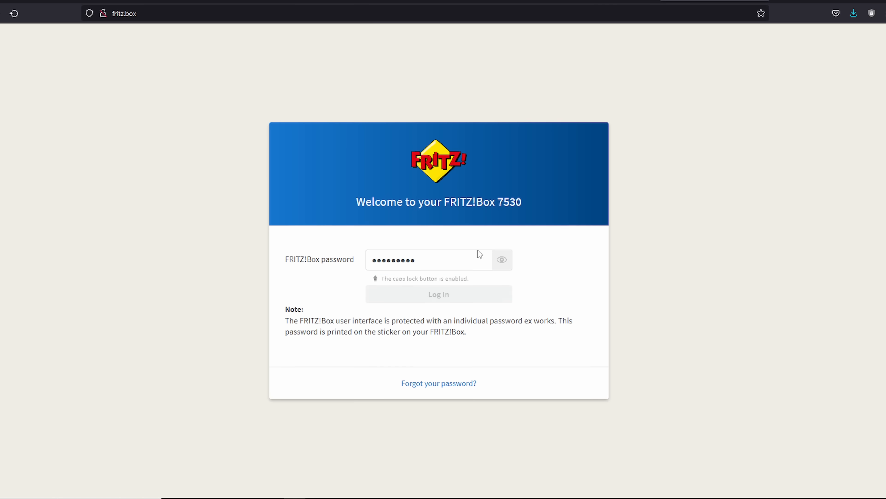
Step: Log in to the FRITZ!Box router with the entered password
left_click(438, 294)
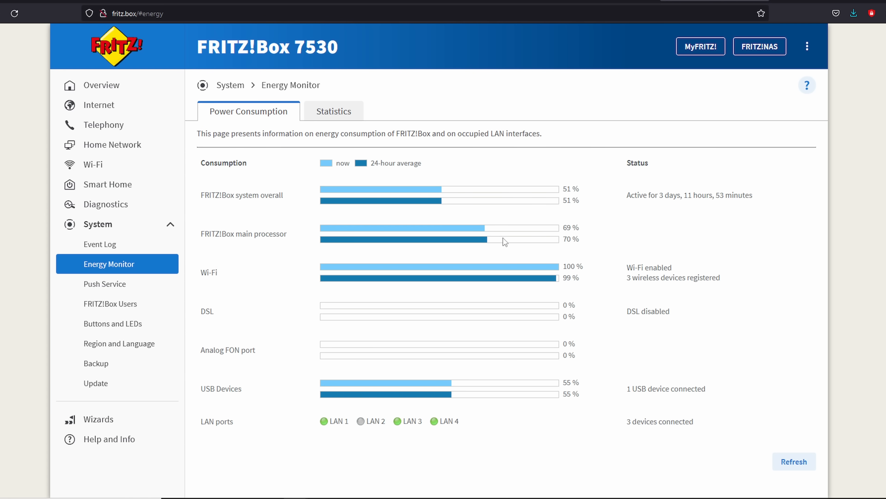
Step: Show the Energy Monitor Statistics charts and bring the RAM Allocation graph into view
left_click(333, 111)
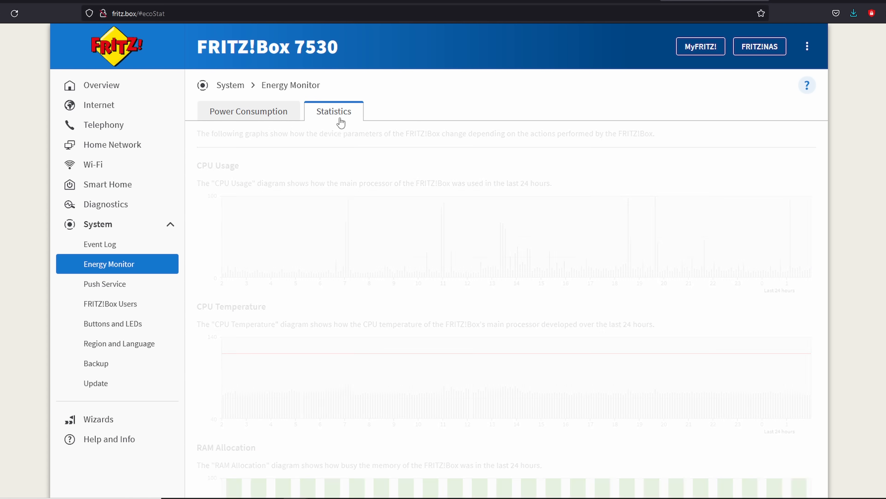
scroll("down", 3)
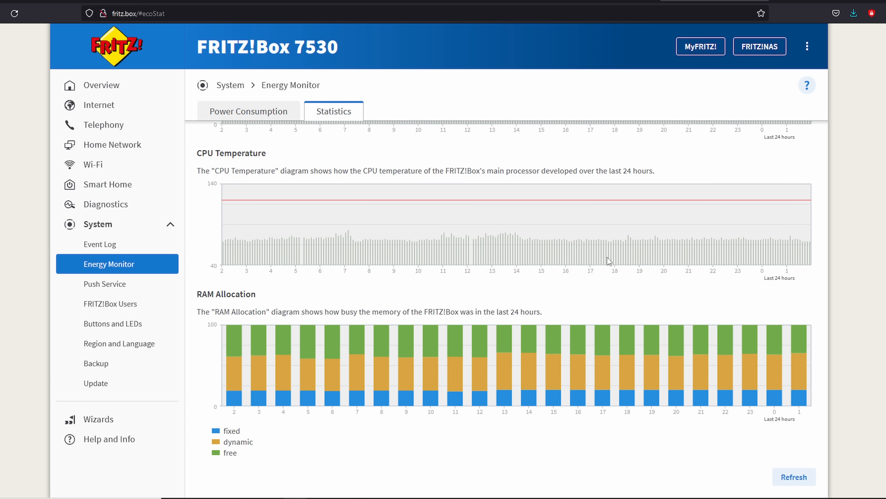
mouse_move(767, 317)
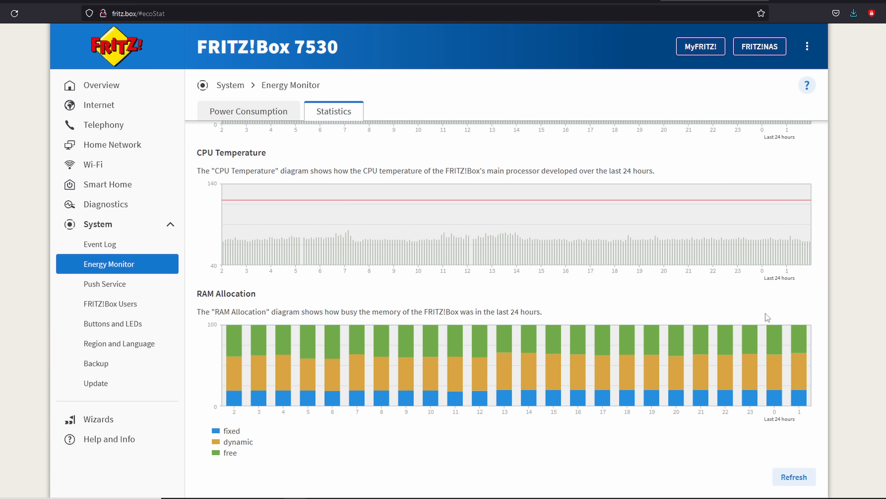
mouse_move(731, 316)
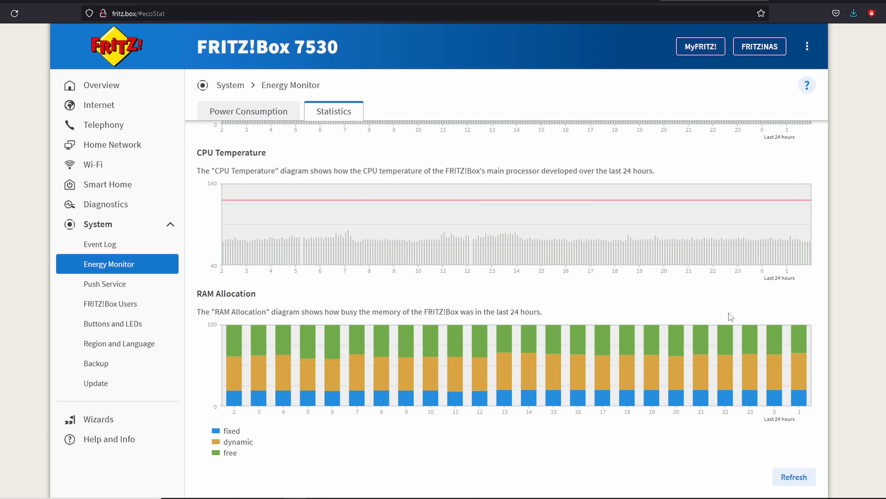
mouse_move(704, 299)
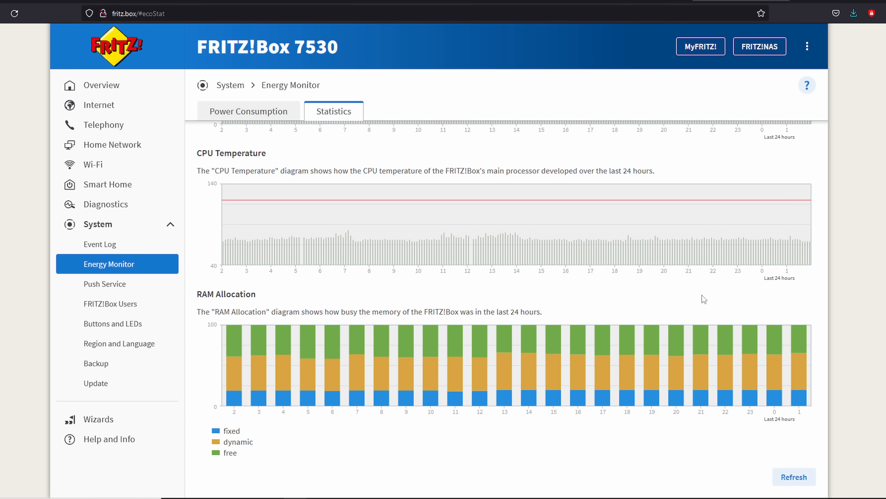
mouse_move(720, 338)
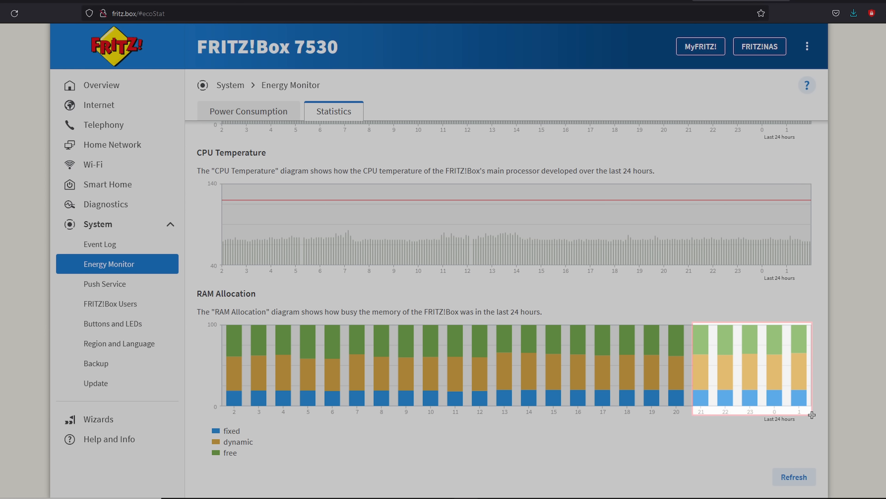
mouse_move(813, 420)
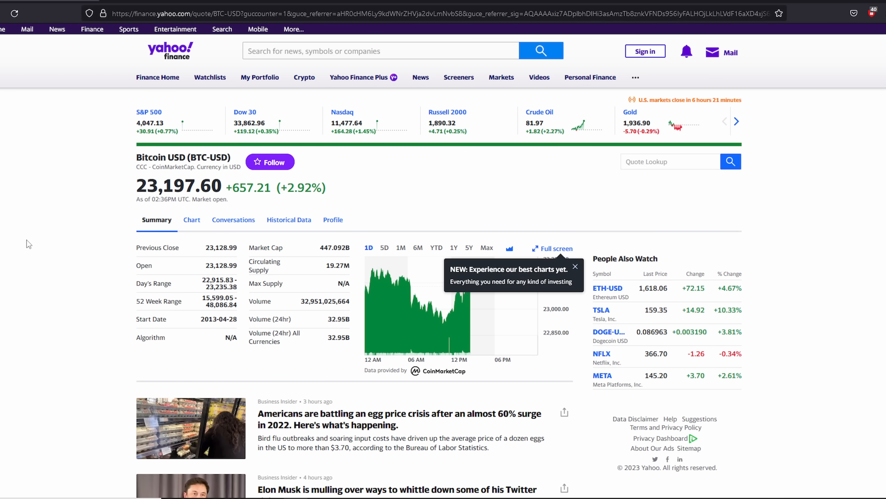
mouse_move(41, 155)
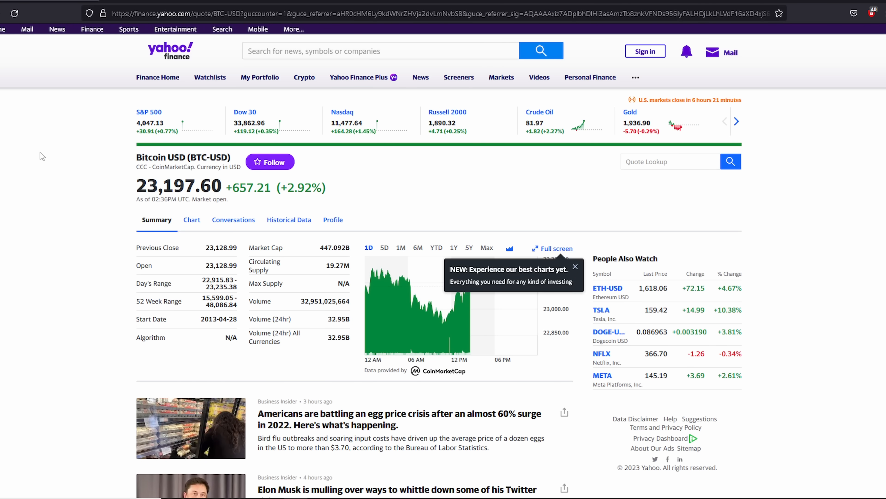
mouse_move(826, 206)
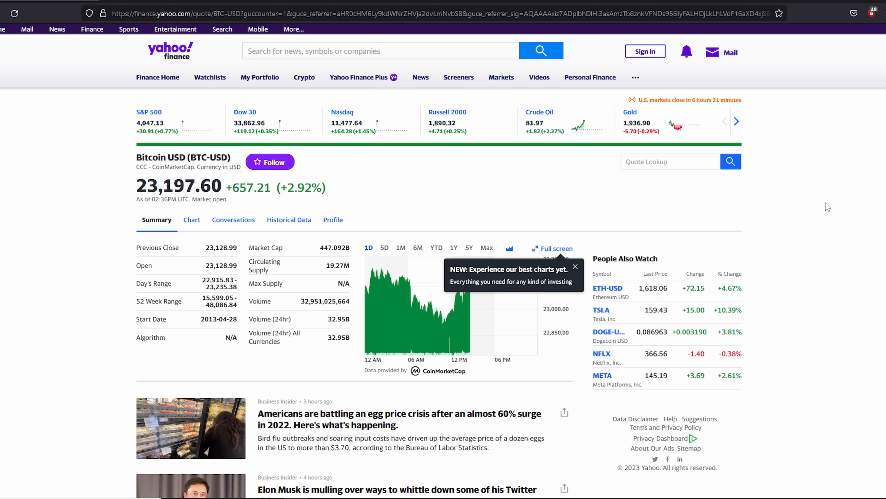
mouse_move(781, 259)
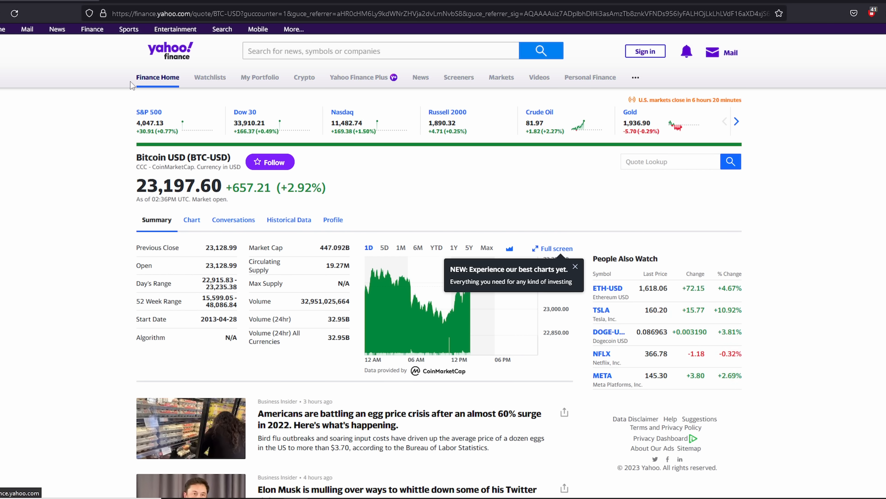
mouse_move(26, 198)
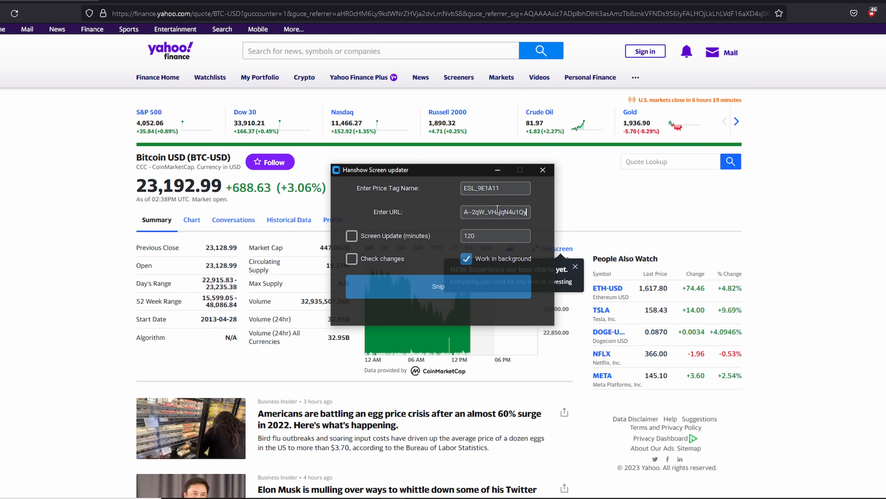
Step: Activate the URL field for tag ESL_9E1A11 on the Yahoo Finance BTC-USD page
left_click(542, 170)
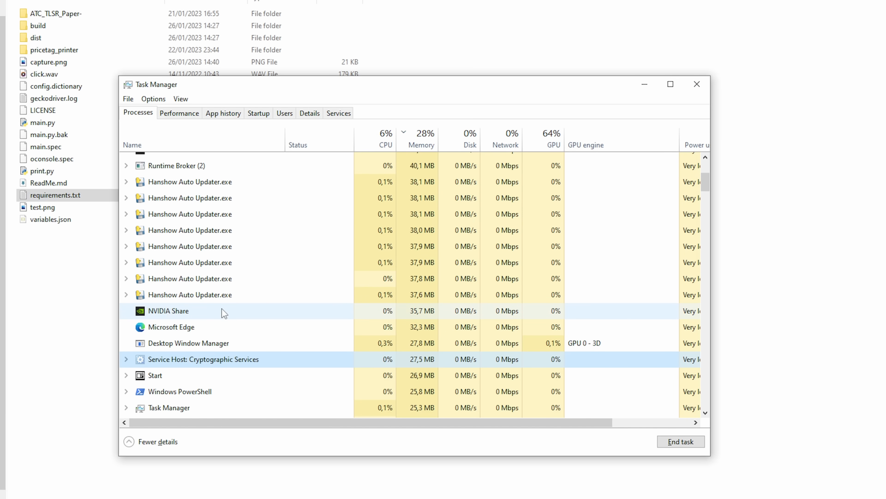
Step: Scroll the Task Manager process list to the Hanshow Auto Updater.exe entries
scroll("up", 3)
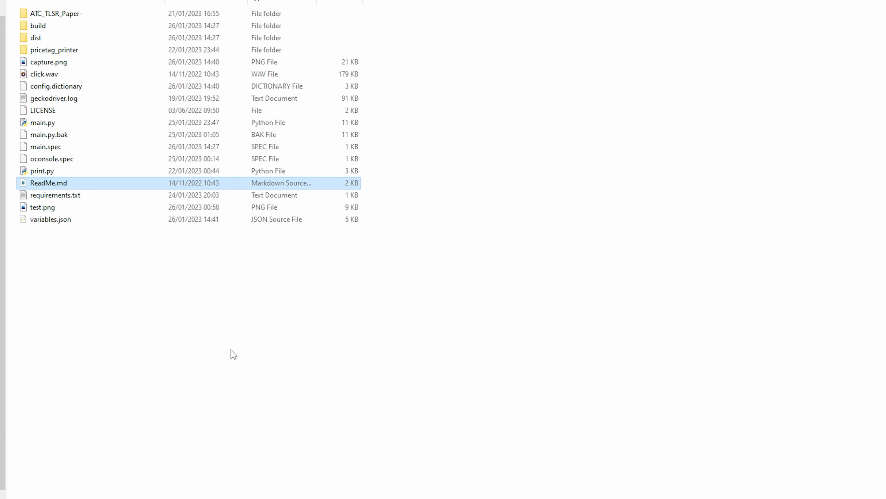
mouse_move(63, 42)
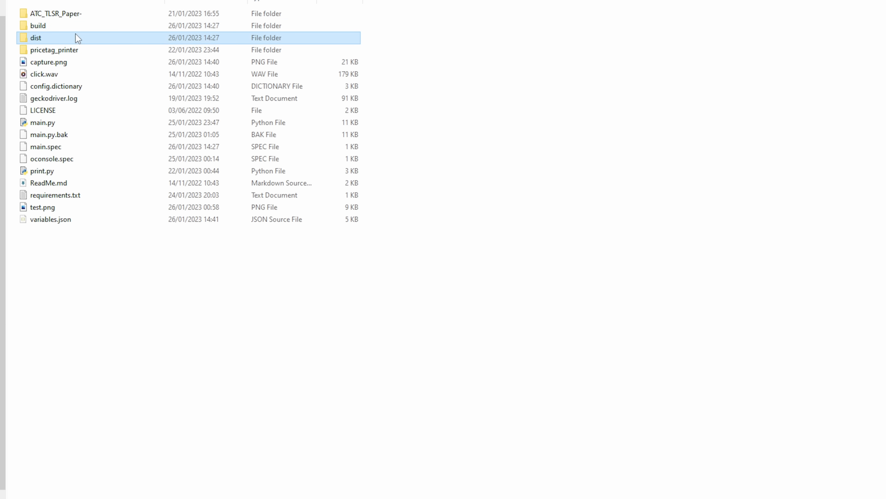
mouse_move(100, 195)
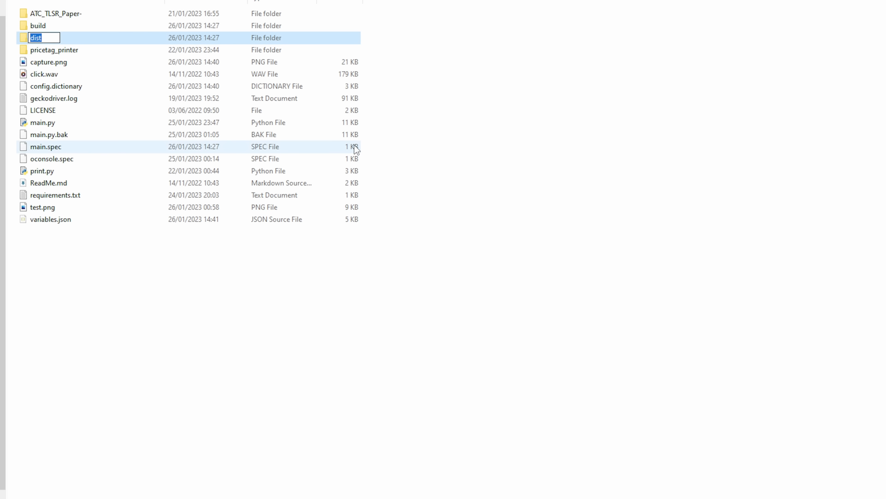
Step: Rename the dist folder to 'Post-it-N'
type("Post-it-N")
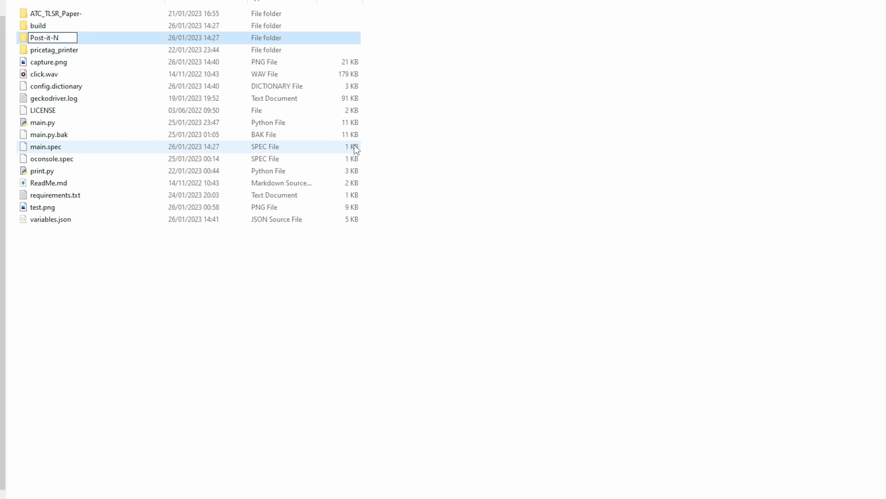
key("Return")
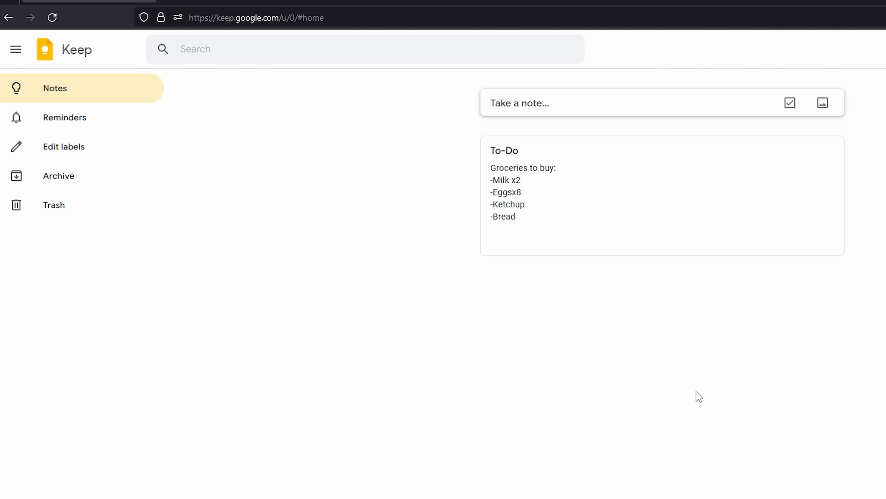
mouse_move(705, 394)
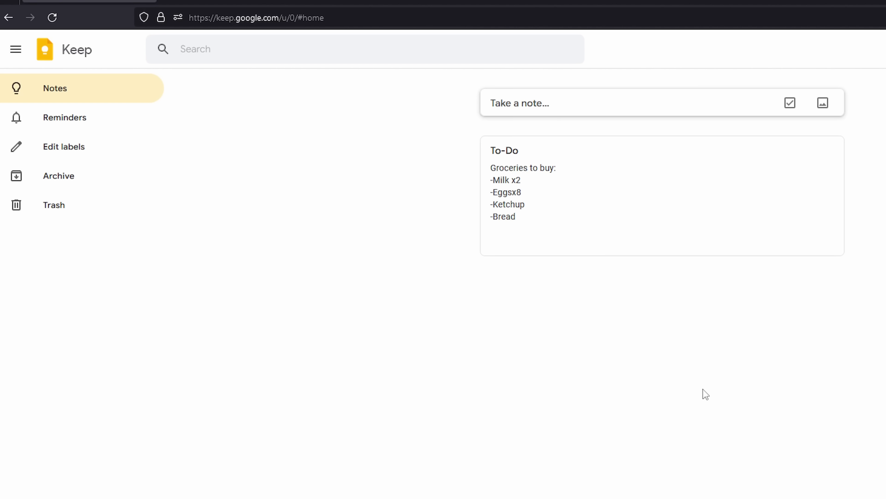
mouse_move(235, 98)
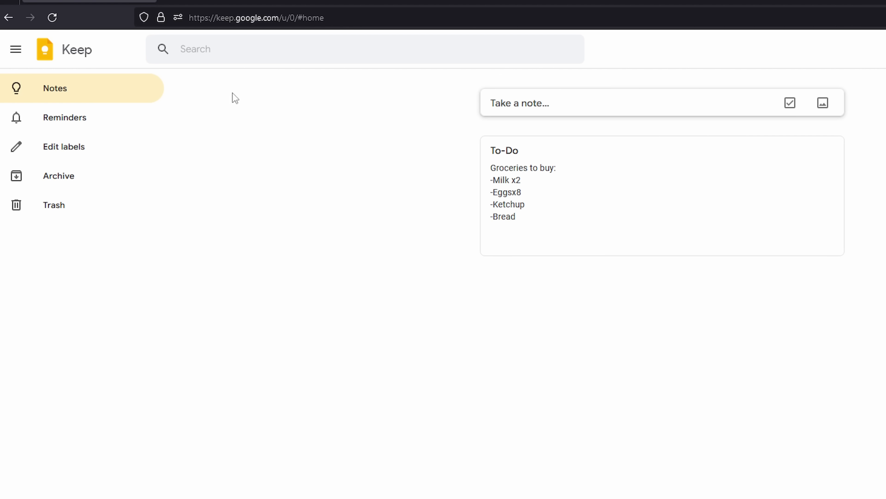
mouse_move(453, 388)
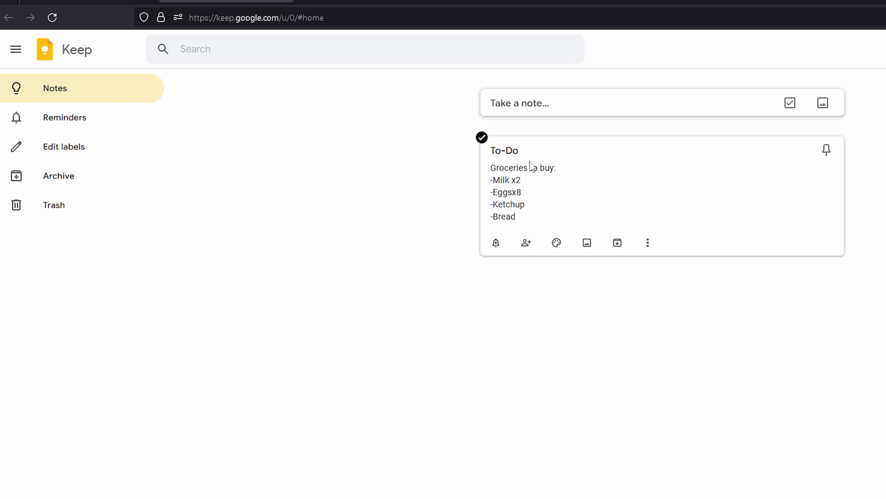
mouse_move(710, 219)
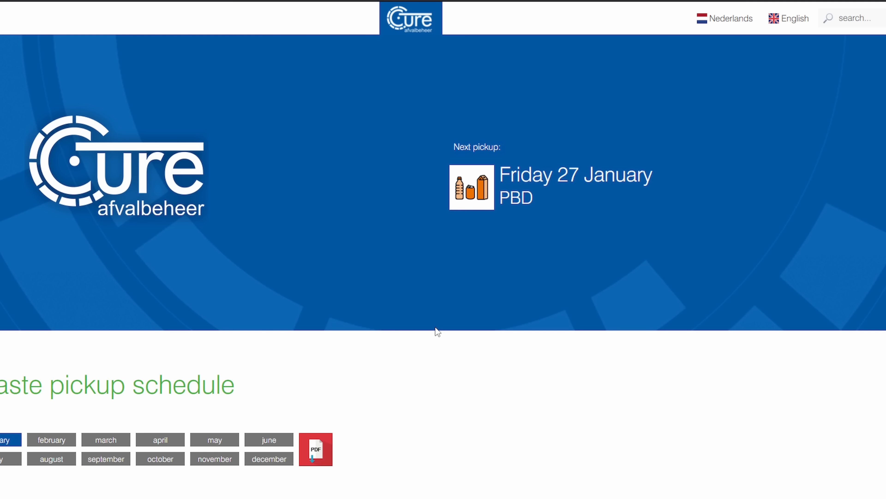
mouse_move(438, 325)
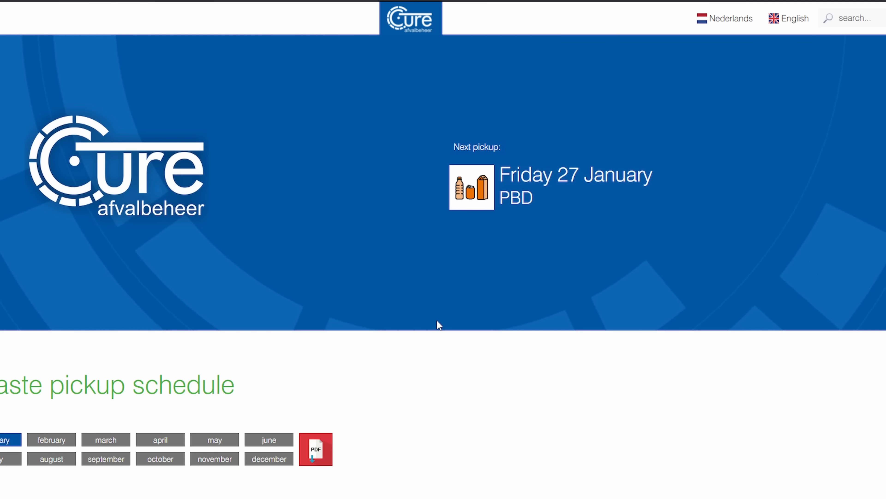
mouse_move(555, 469)
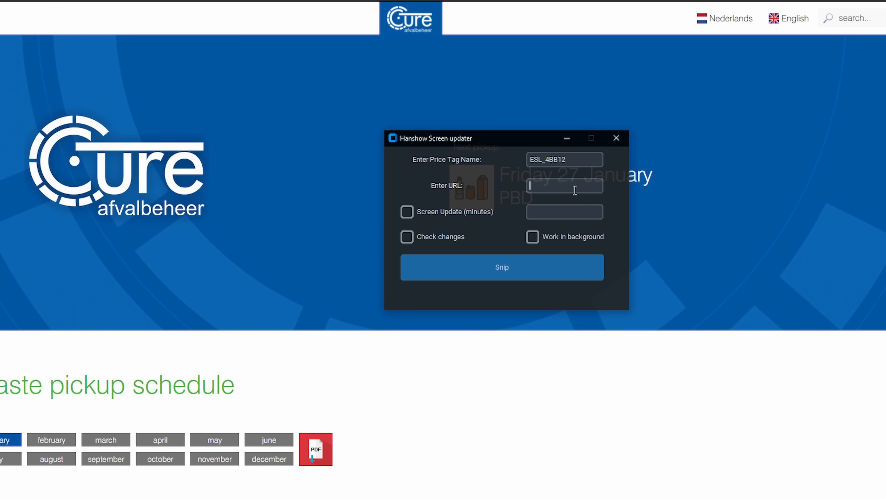
Step: Give tag ESL_4BB12 the Cure afvalbeheer pickup-schedule URL, a 600-minute interval, change checking and background mode
type("ijzer.nl/en/5731BN/49/")
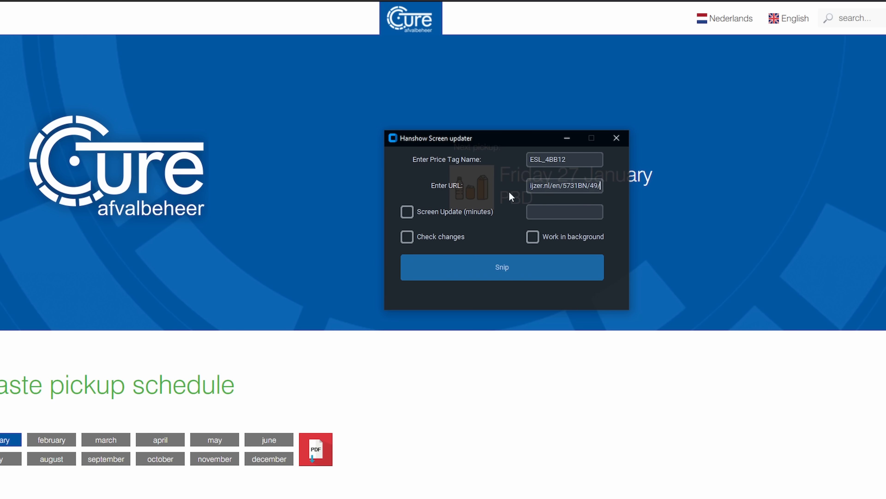
left_click(564, 211)
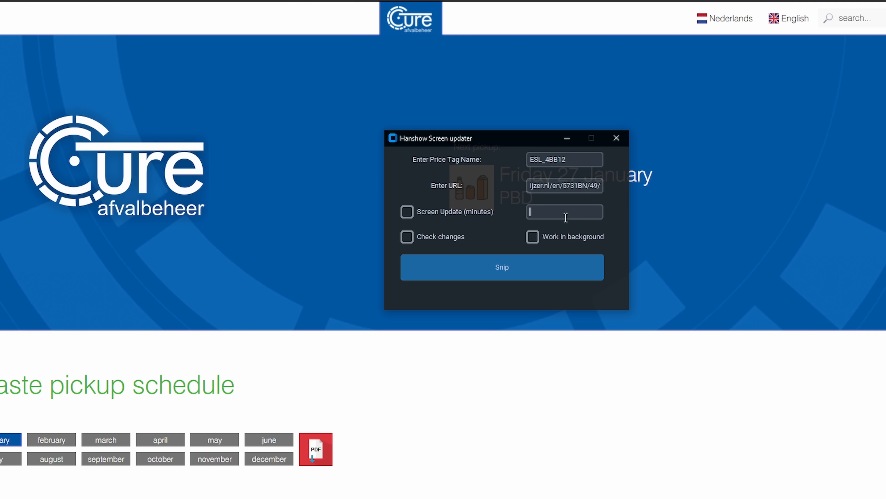
type("600")
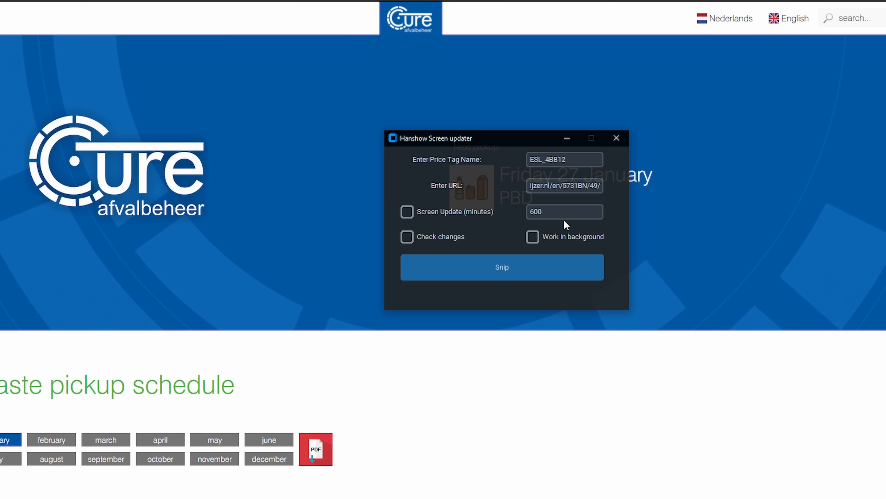
left_click(532, 236)
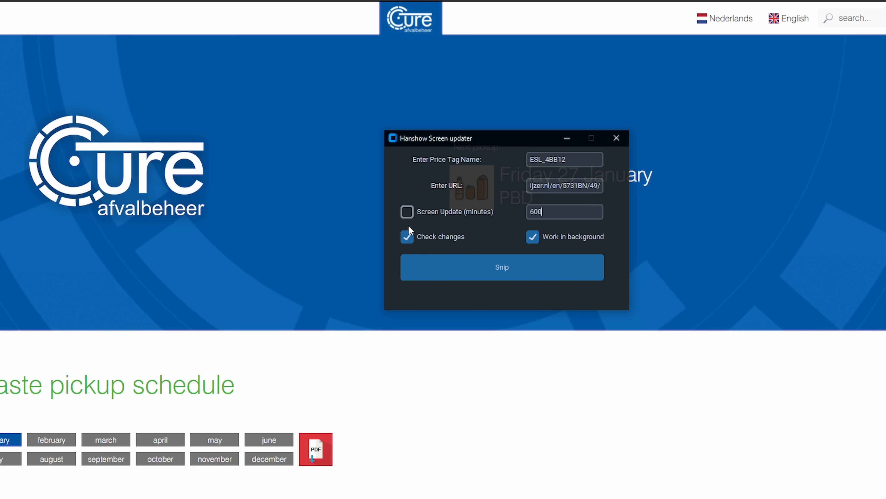
left_click(501, 267)
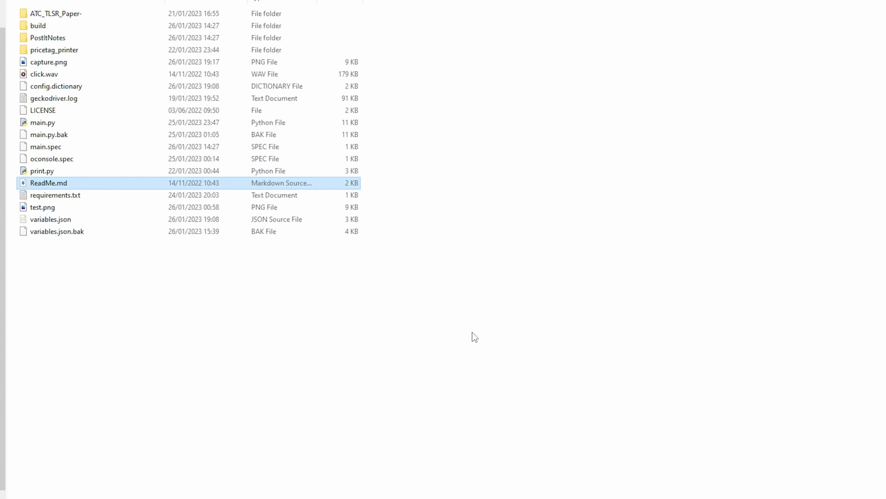
Step: Select variables.json and variables.json.bak in the project folder for deletion
left_click(164, 331)
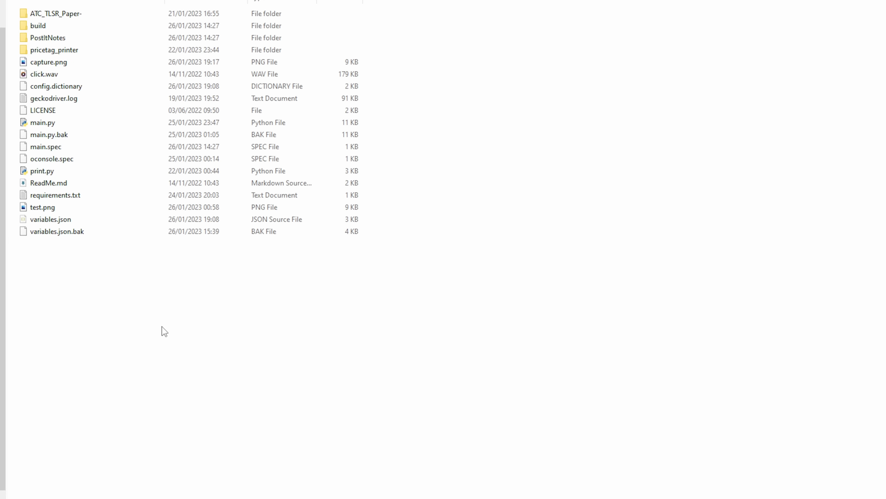
left_click(48, 134)
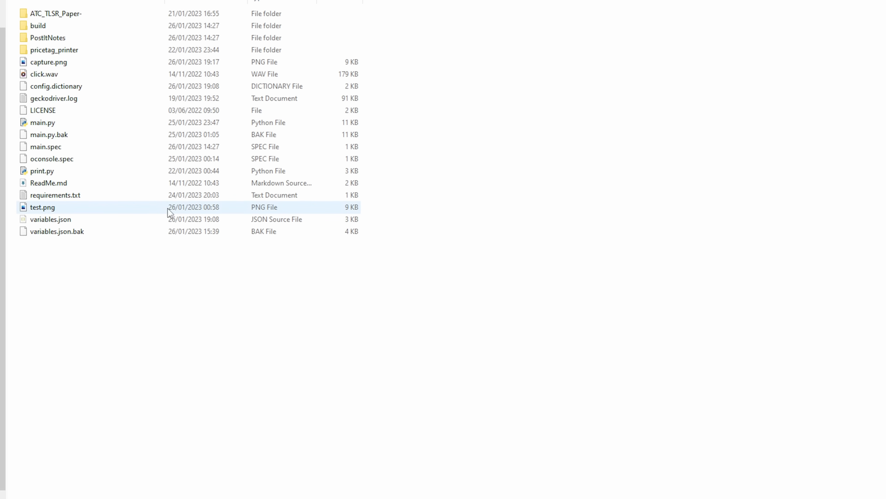
left_click(110, 291)
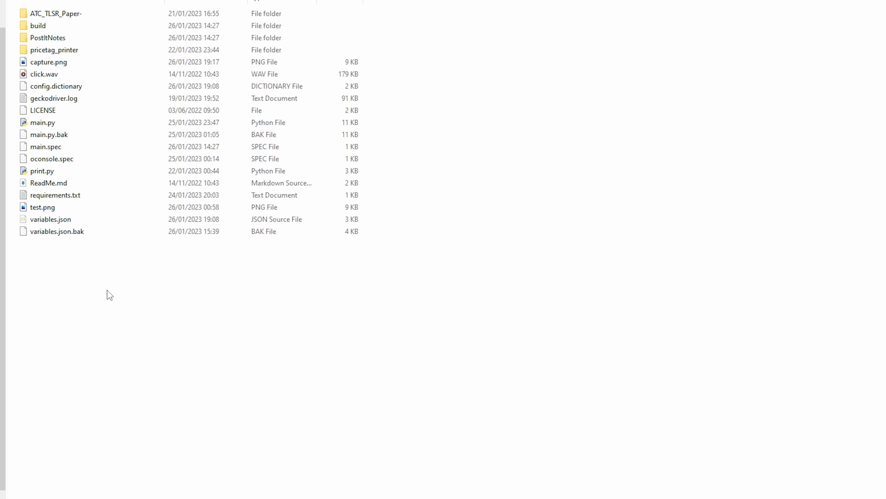
mouse_move(850, 138)
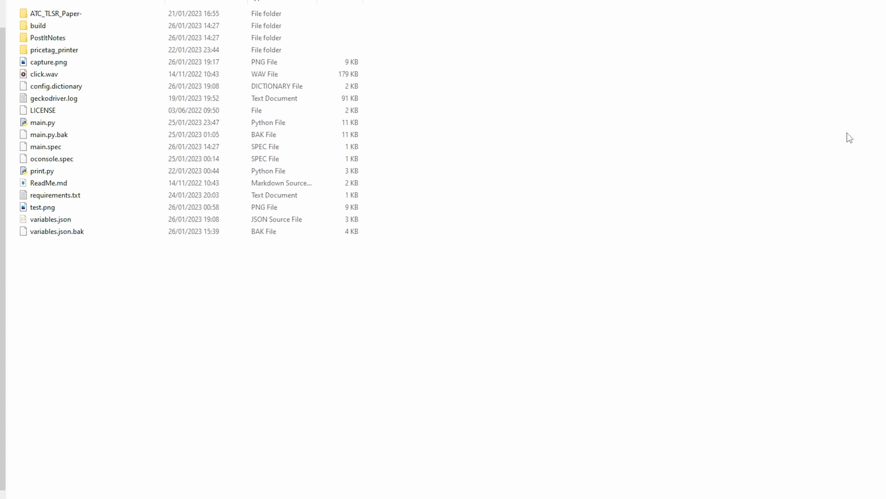
mouse_move(697, 226)
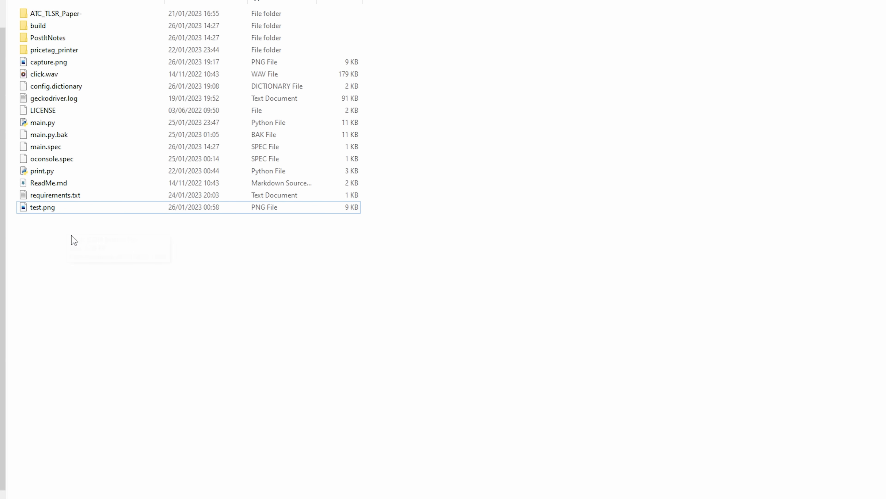
mouse_move(143, 276)
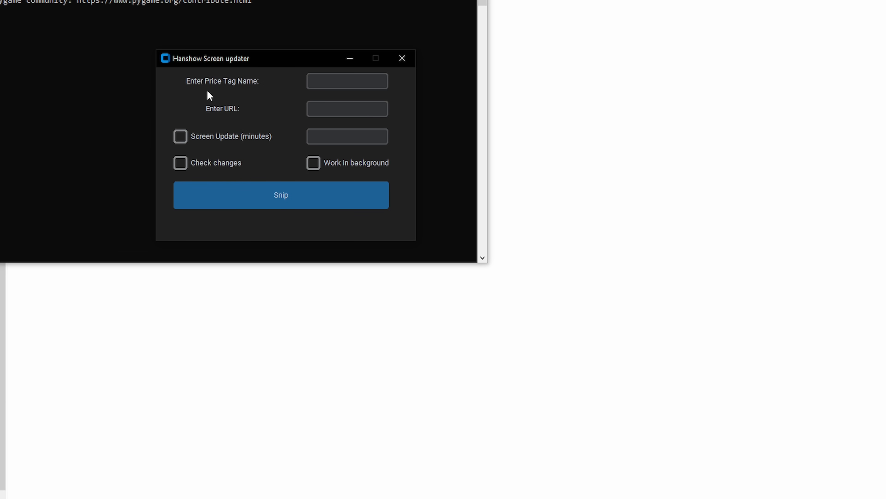
left_click(347, 81)
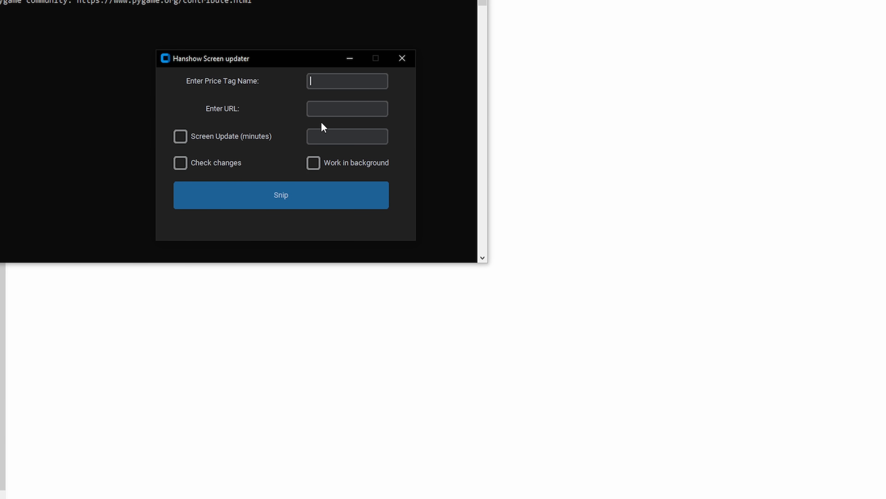
left_click(347, 136)
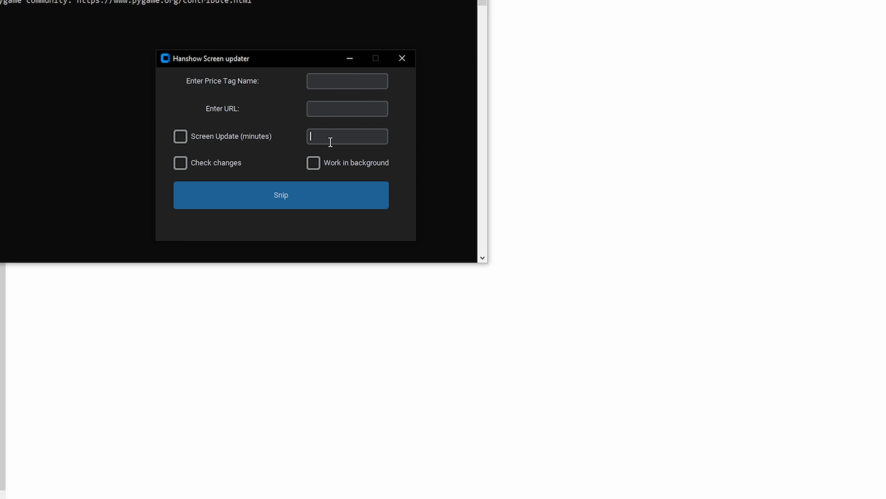